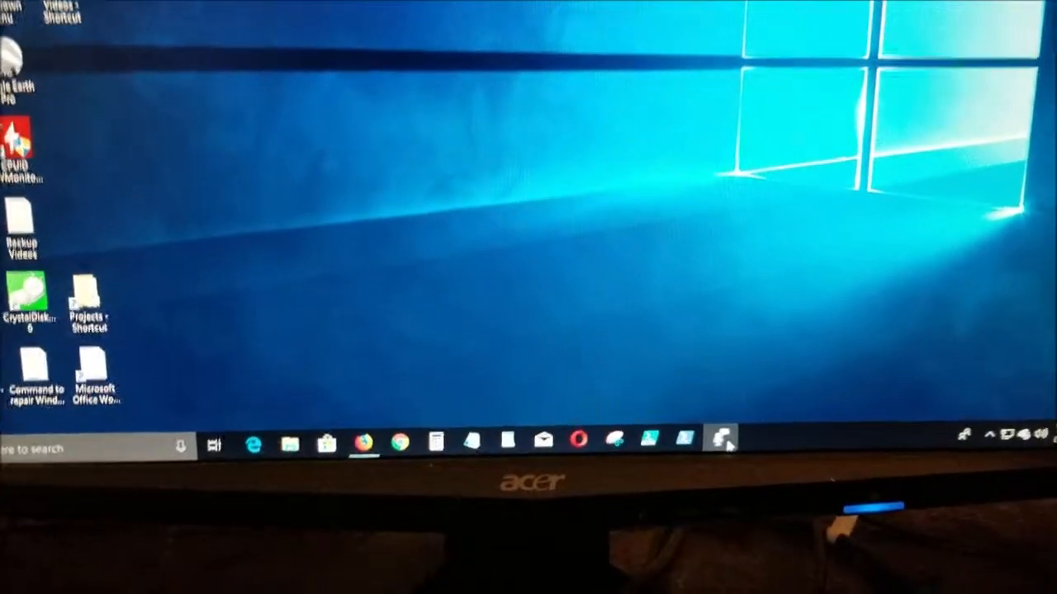
# Open the Sound control panel from the system tray speaker icon's Sounds option
pyautogui.click(720, 444)
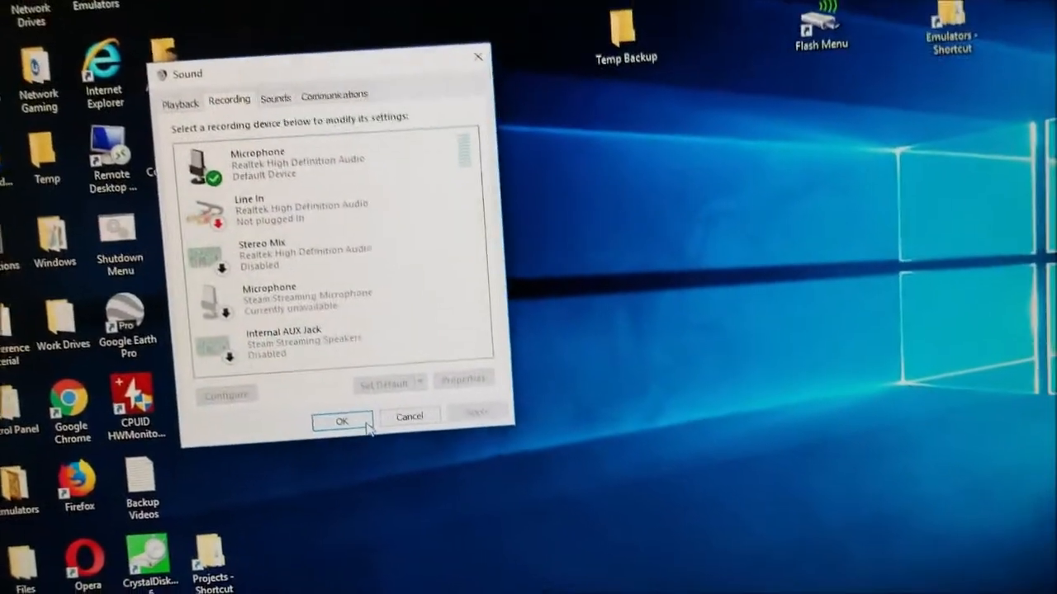
# Confirm Realtek Microphone is the default recording device and close the Sound window with OK
pyautogui.click(341, 421)
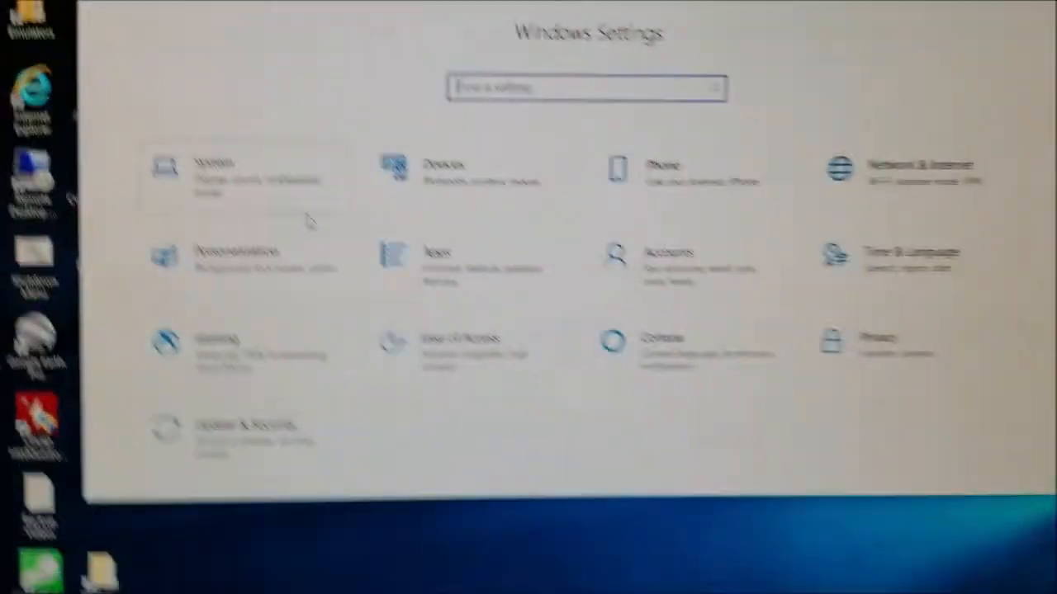
# Go to Privacy, then the Microphone app-permissions page
pyautogui.click(878, 343)
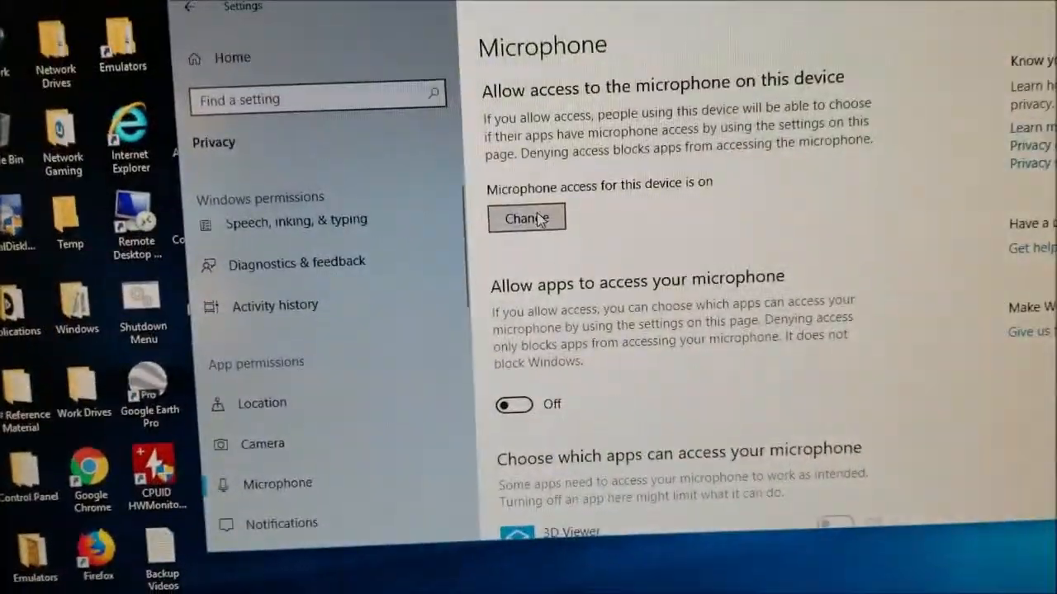
# Verify device microphone access is on and turn on 'Allow apps to access your microphone'
pyautogui.click(527, 218)
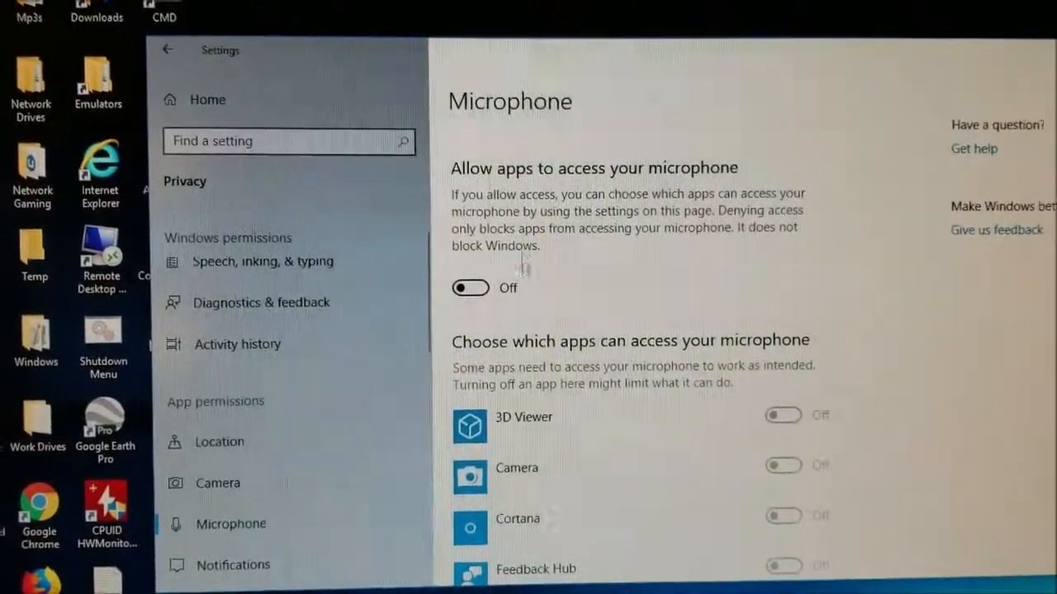
pyautogui.click(470, 287)
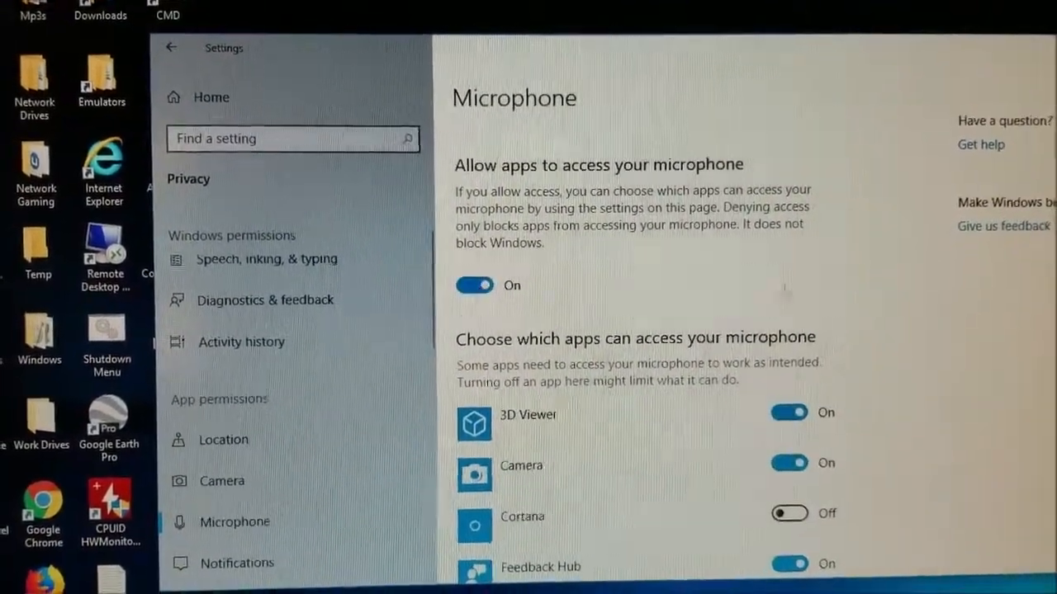
# Switch off microphone access for 3D Viewer and Sway, leaving Voice Recorder enabled
pyautogui.scroll(-3)
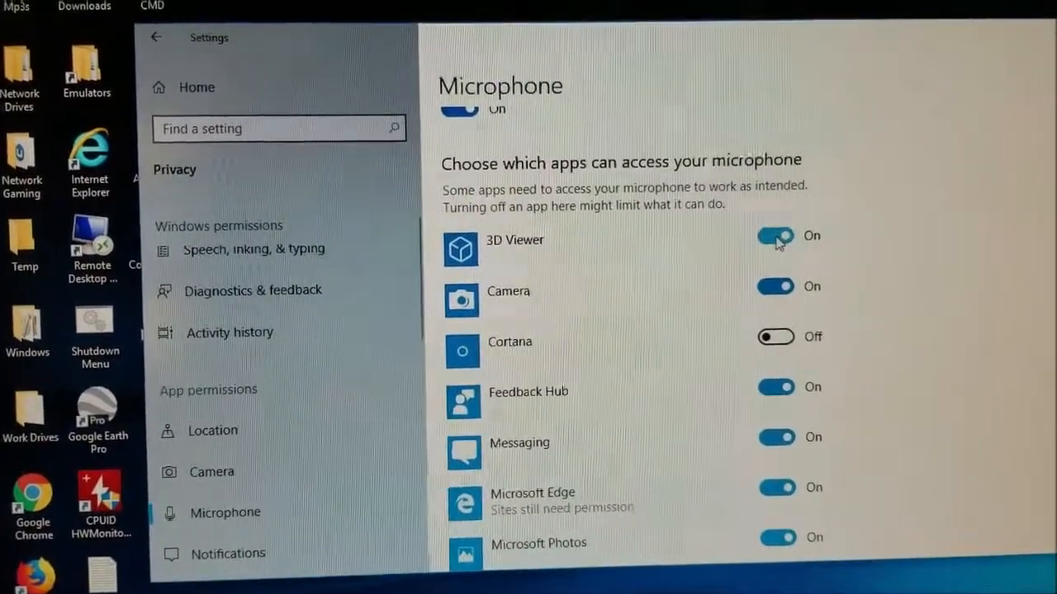
pyautogui.click(774, 236)
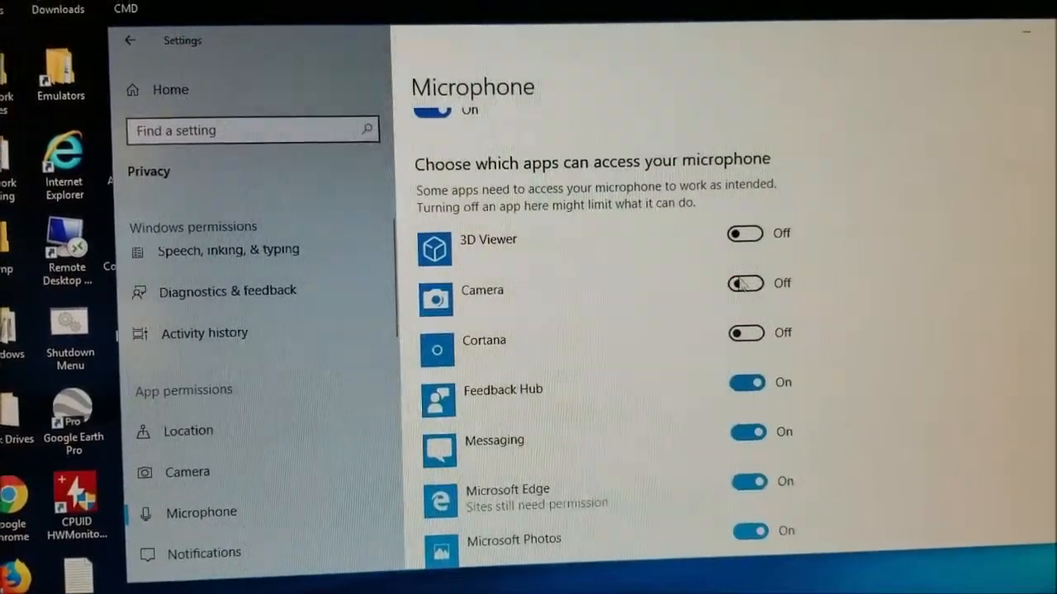
pyautogui.scroll(-3)
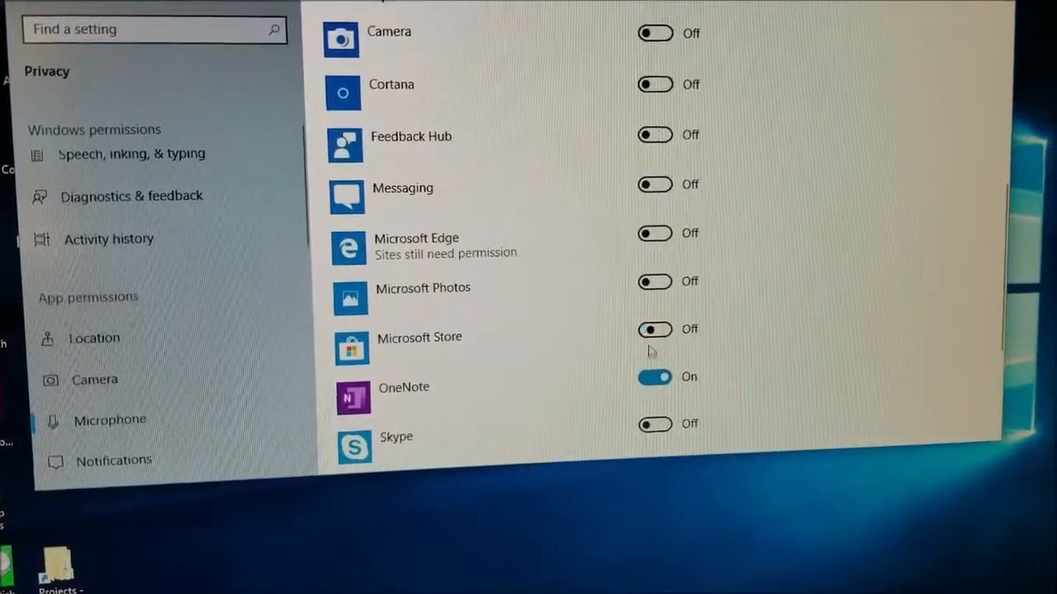
pyautogui.scroll(-3)
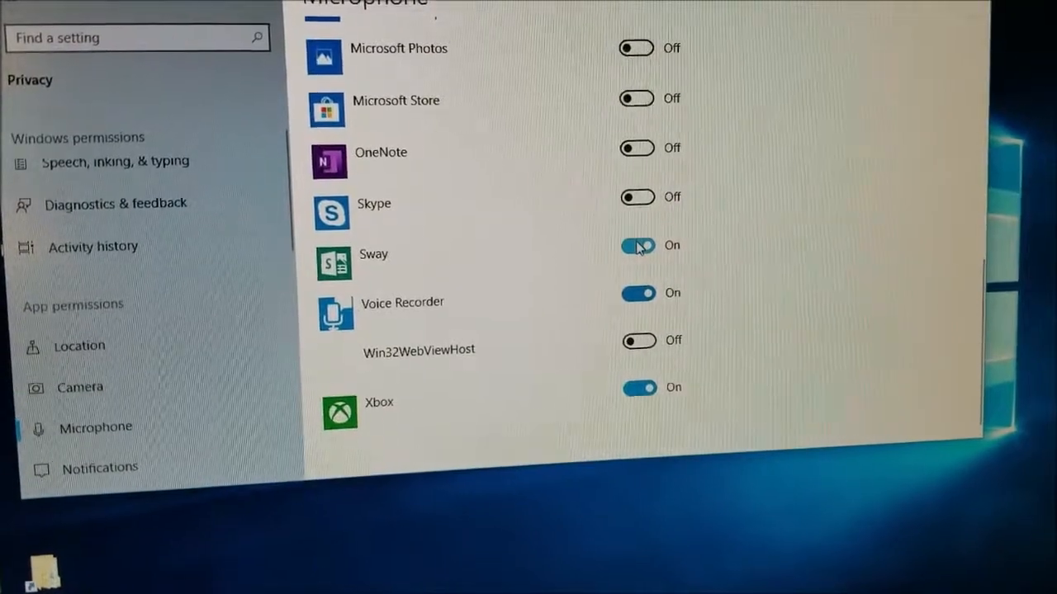
pyautogui.click(638, 245)
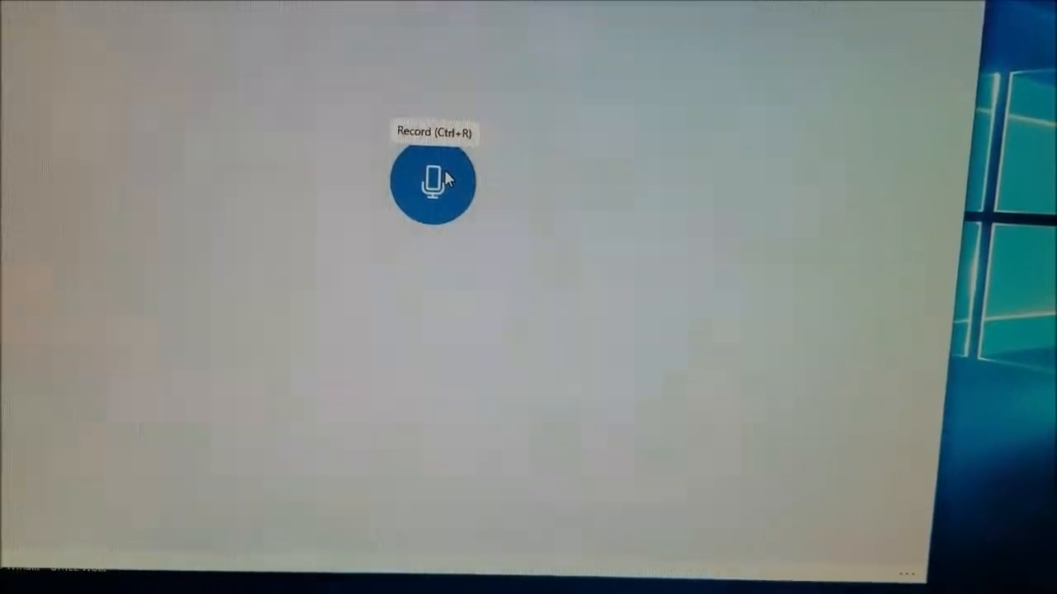
# Record and stop a roughly nine-second test clip in Voice Recorder
pyautogui.click(433, 182)
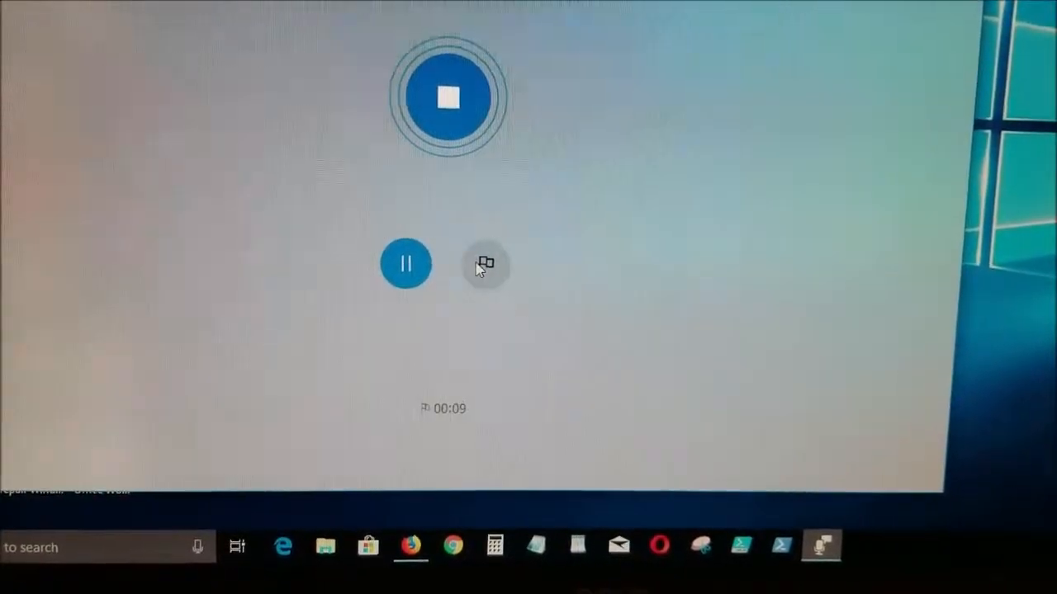
pyautogui.click(448, 96)
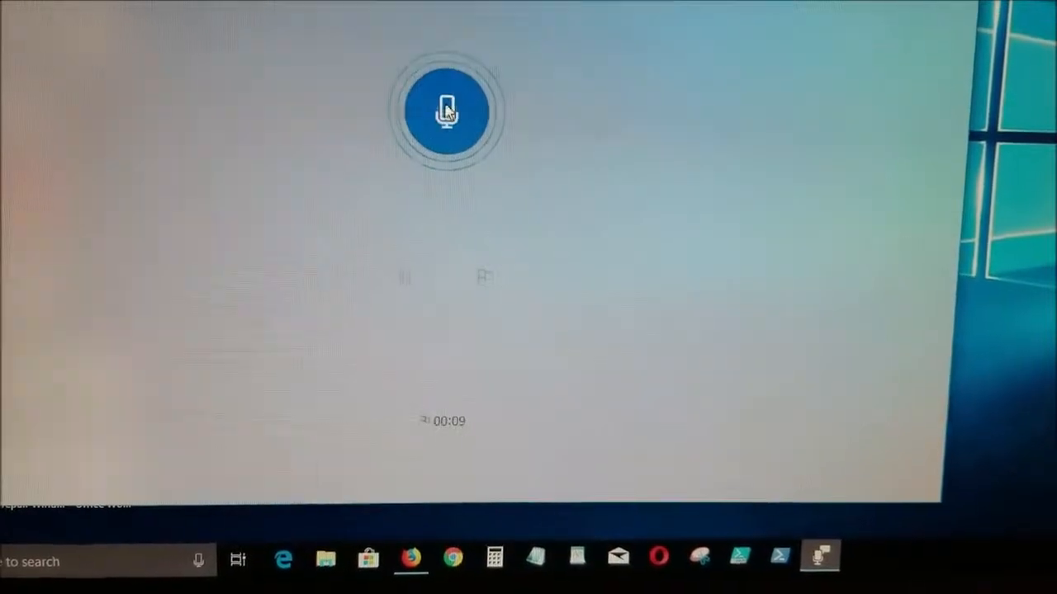